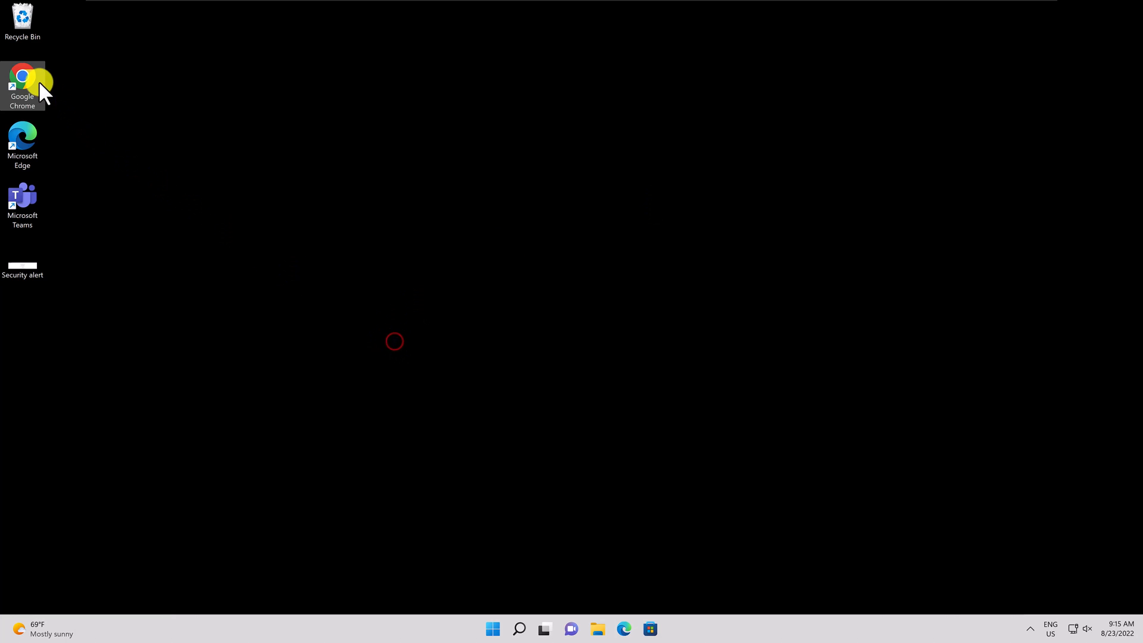
# Launch Google Chrome from the desktop icon.
pyautogui.doubleClick(22, 80)
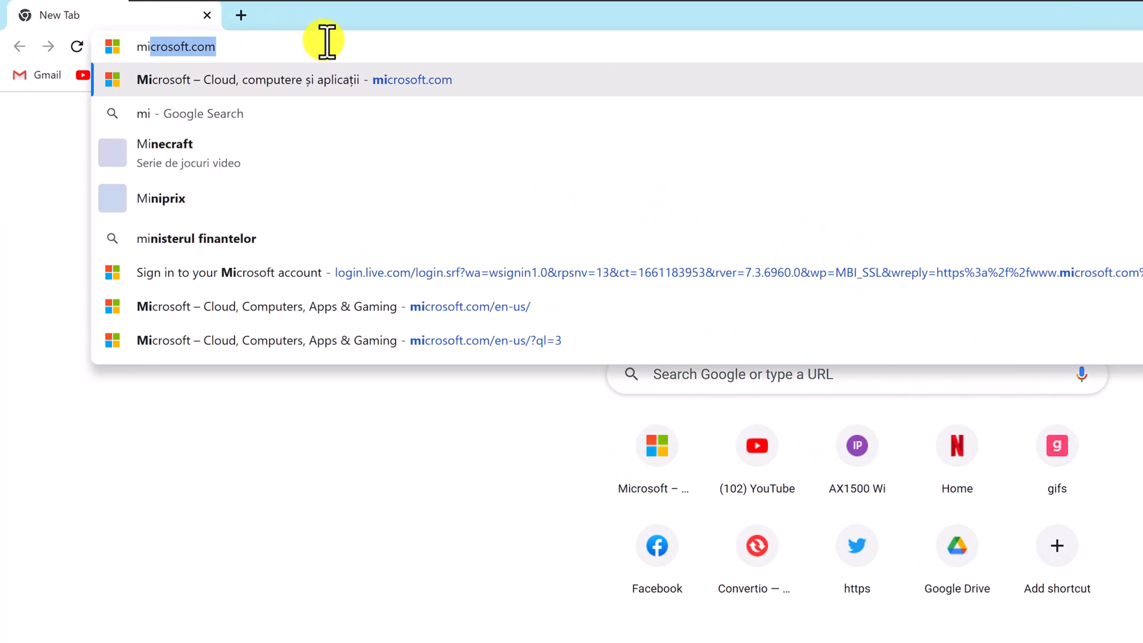
# Load microsoft.com from the address-bar suggestion and begin signing in.
pyautogui.click(295, 79)
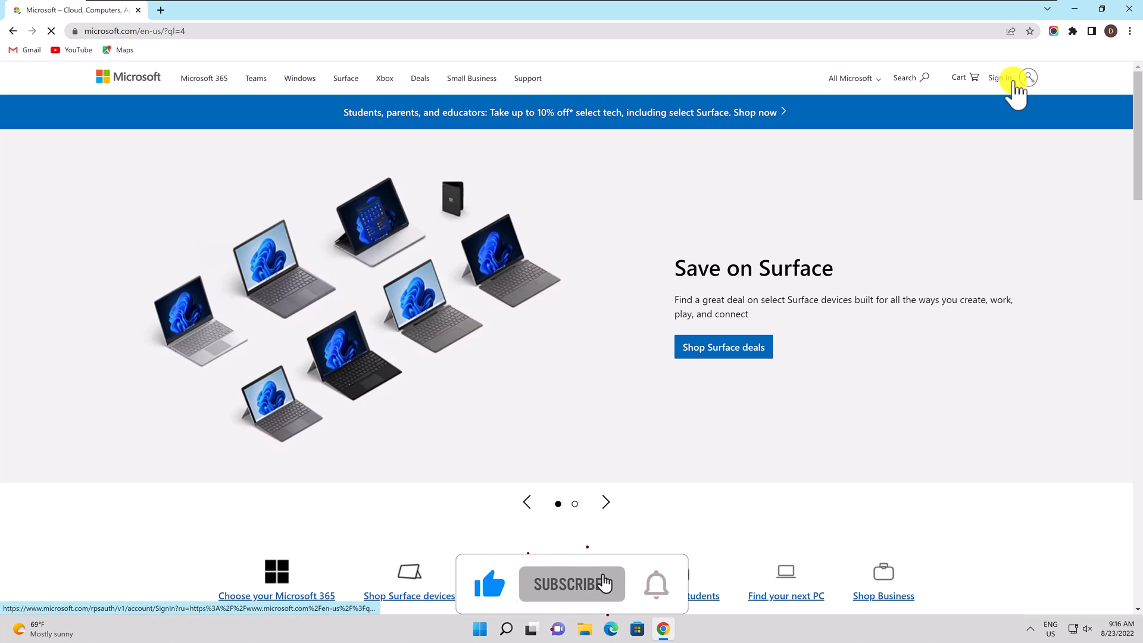
pyautogui.click(572, 583)
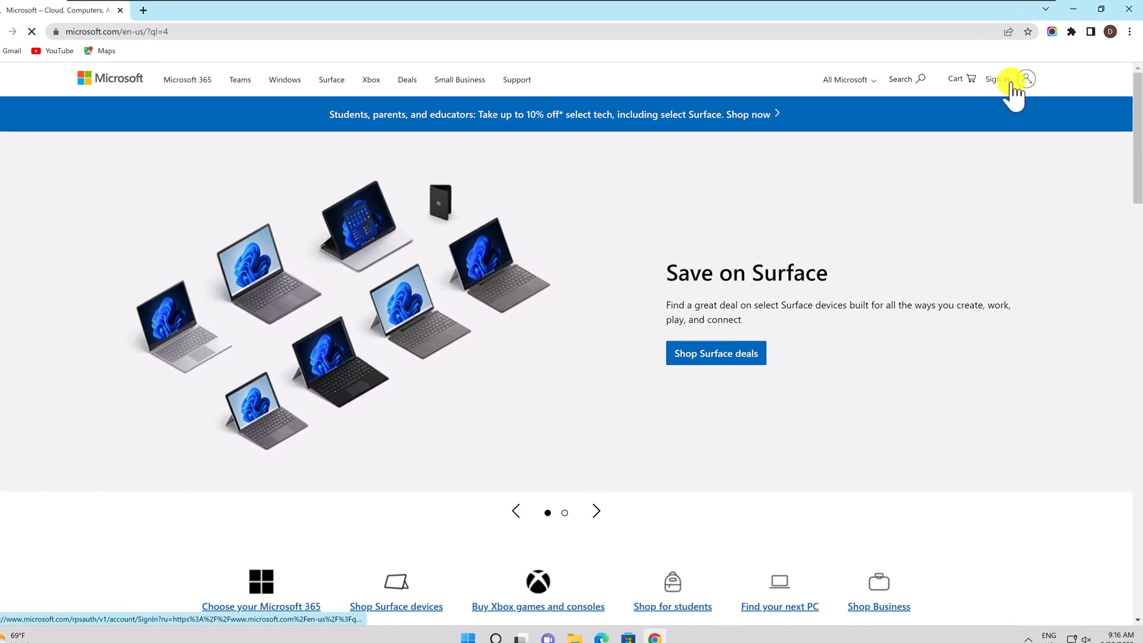
# Enter the account email starting 'dex' on the Sign in page using Chrome's saved autofill.
pyautogui.click(1000, 79)
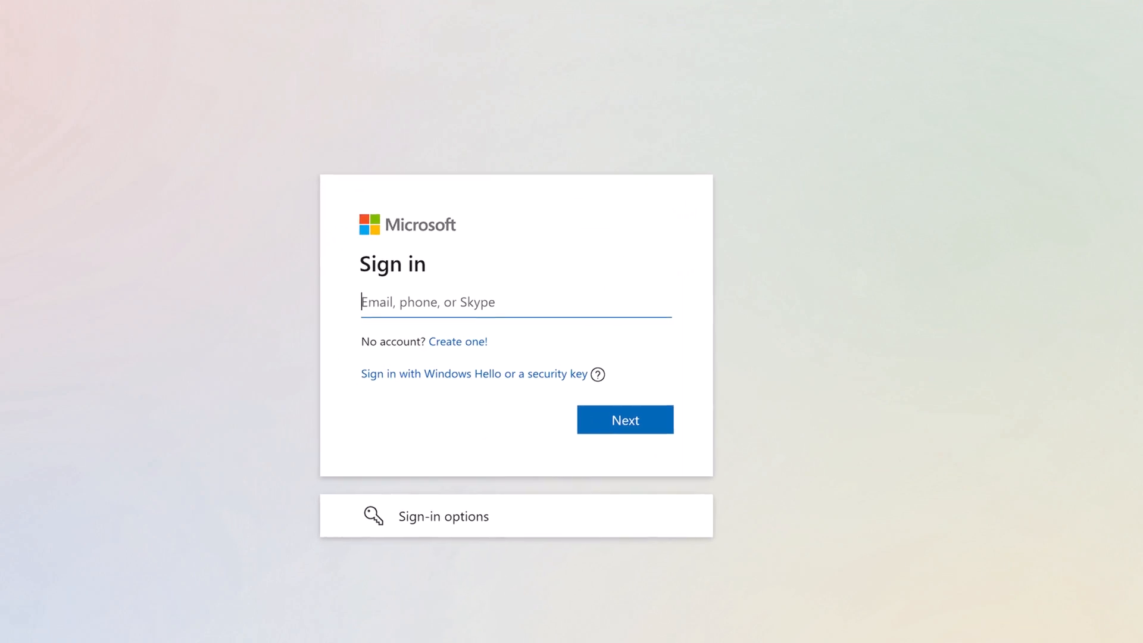
pyautogui.write('dex')
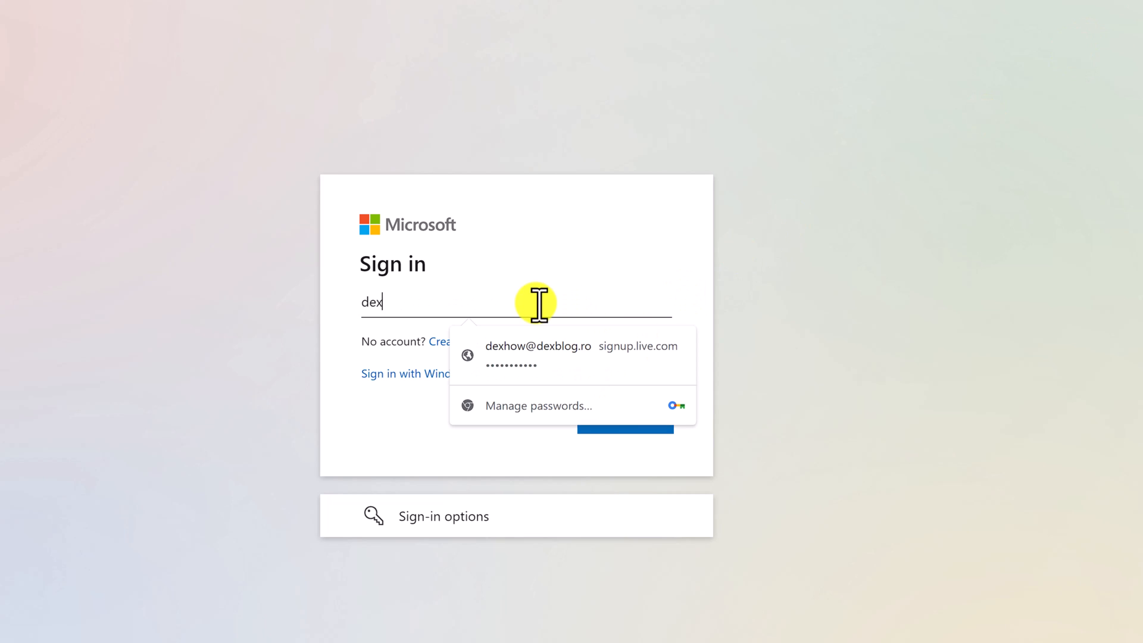
pyautogui.click(538, 345)
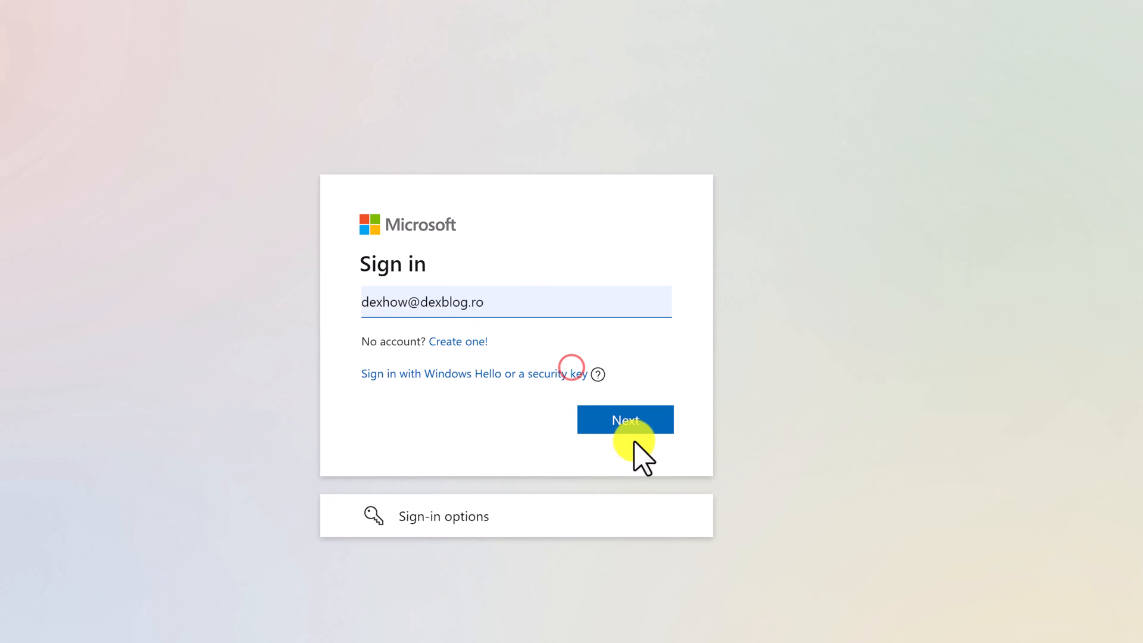
# Continue with the email, choose 'Forgot password?' and request a security code by email.
pyautogui.click(625, 419)
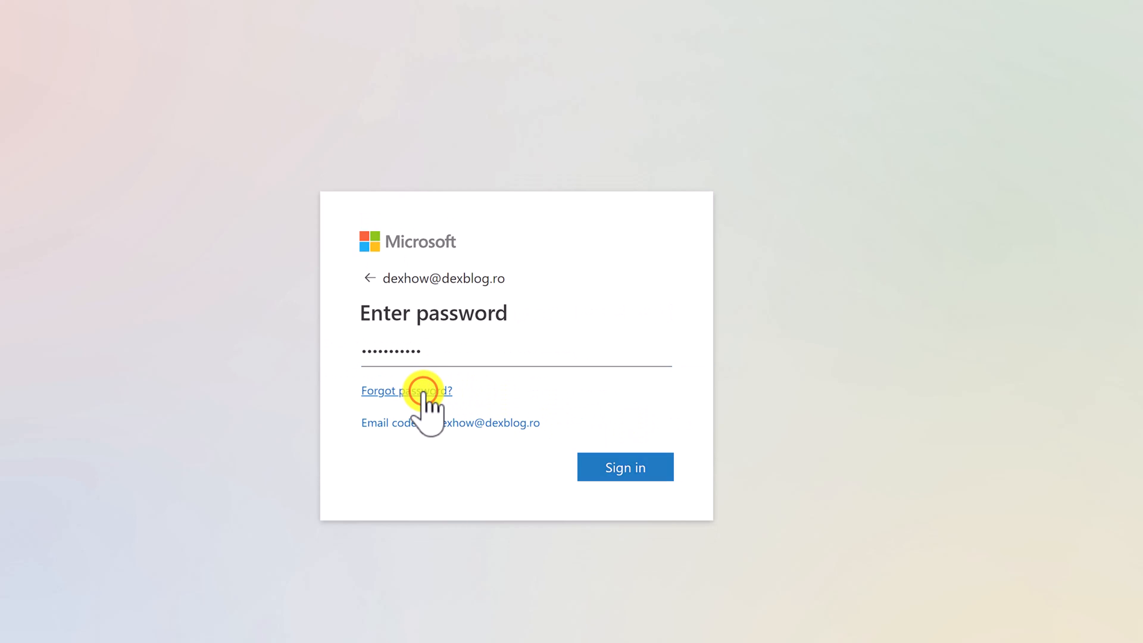
pyautogui.click(406, 390)
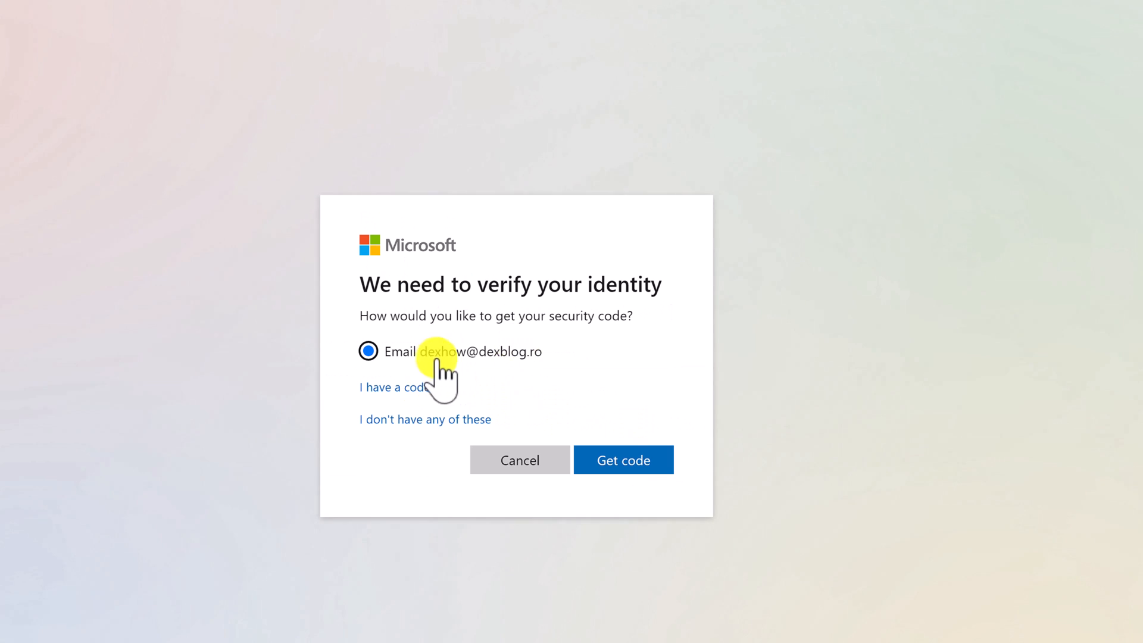
pyautogui.moveTo(641, 455)
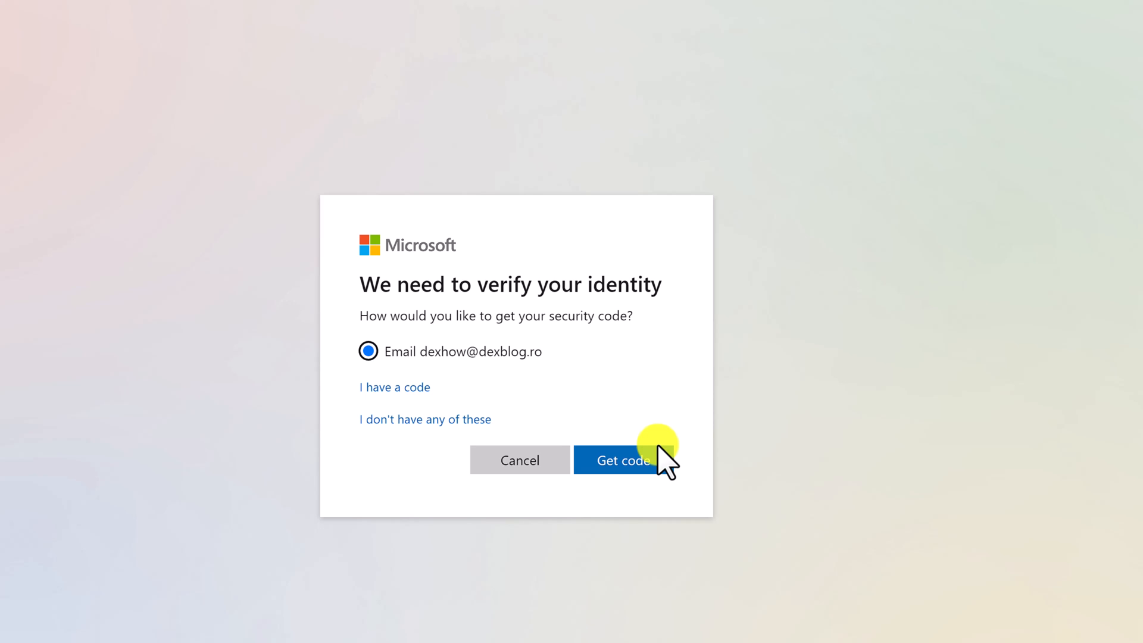
pyautogui.click(622, 460)
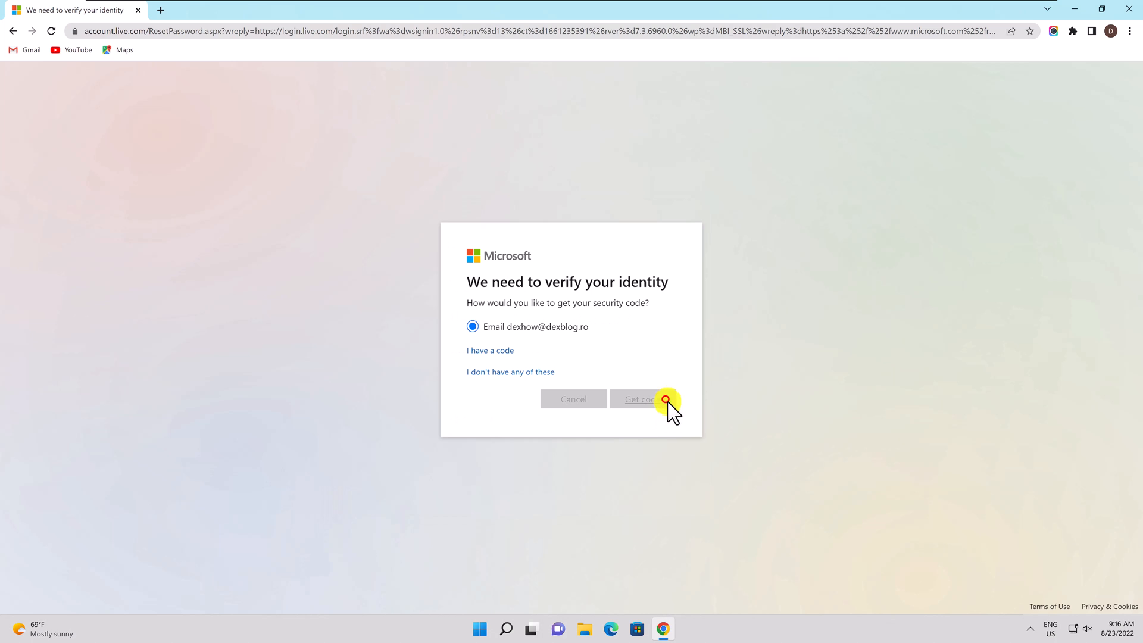
# Enter the emailed security code and proceed to the reset-your-password page.
pyautogui.click(637, 399)
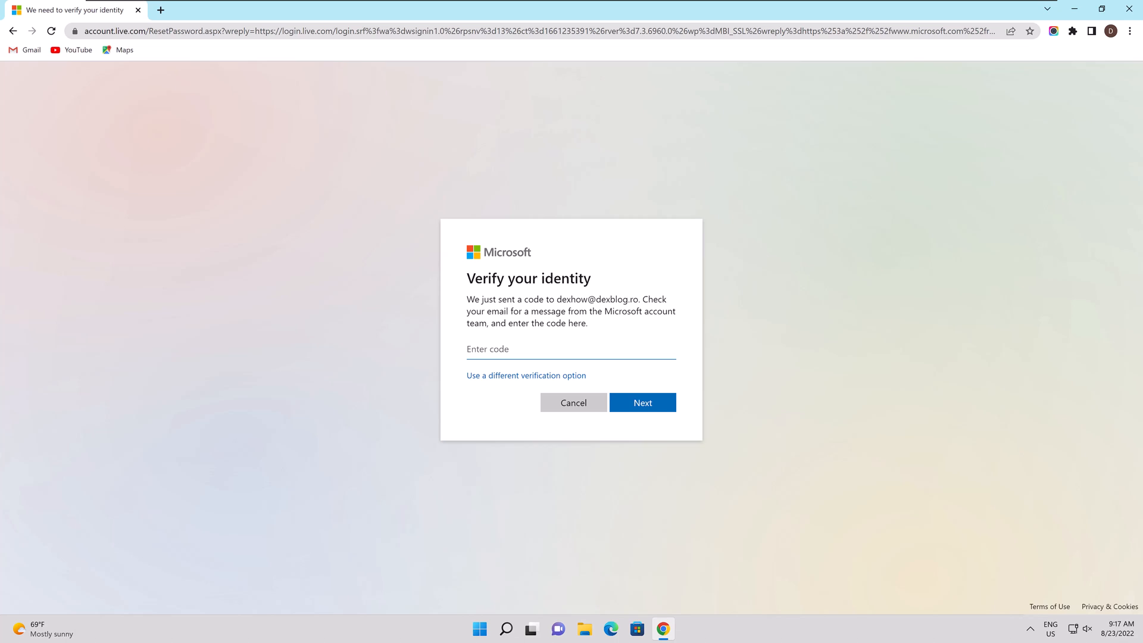
pyautogui.click(571, 349)
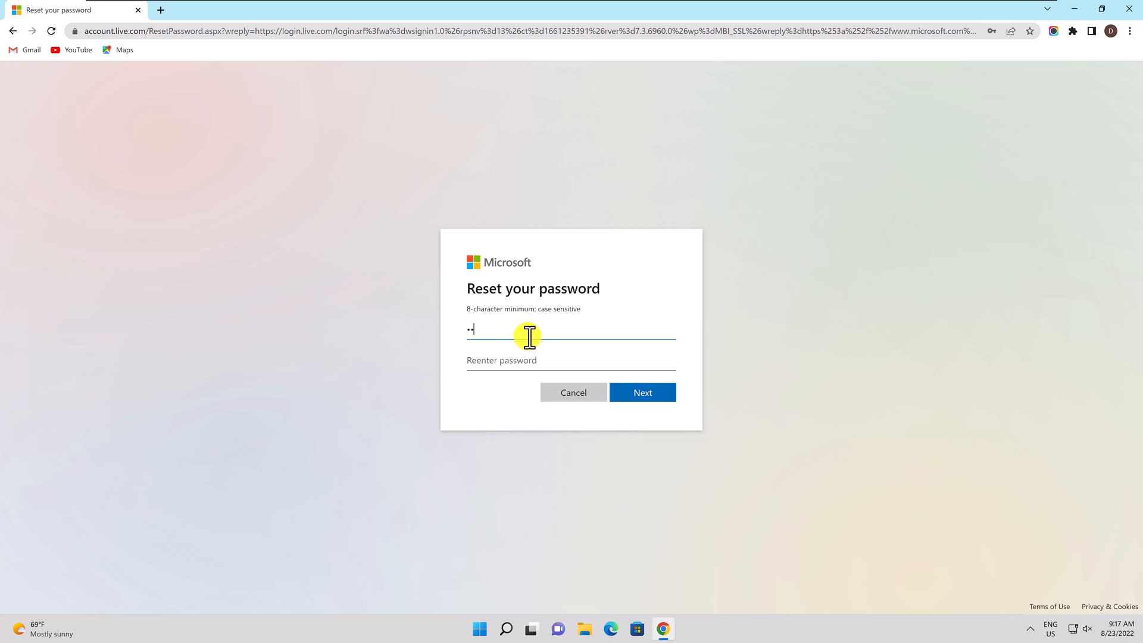
# Enter the new password in both fields and submit to reach 'Your password was changed'.
pyautogui.write('password')
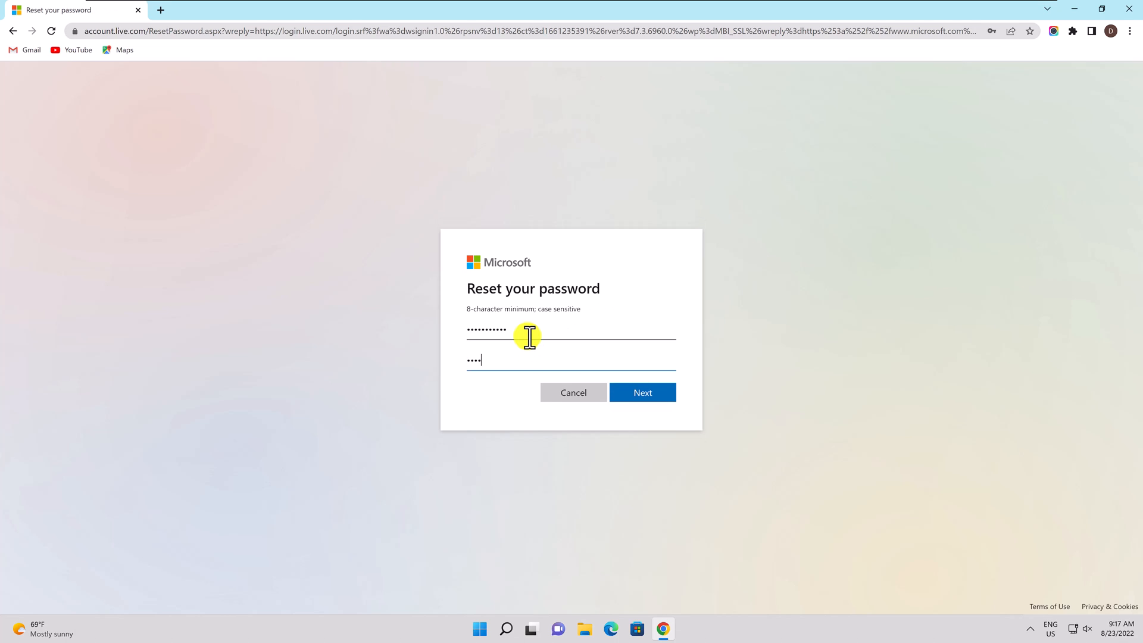
pyautogui.write('•••••••')
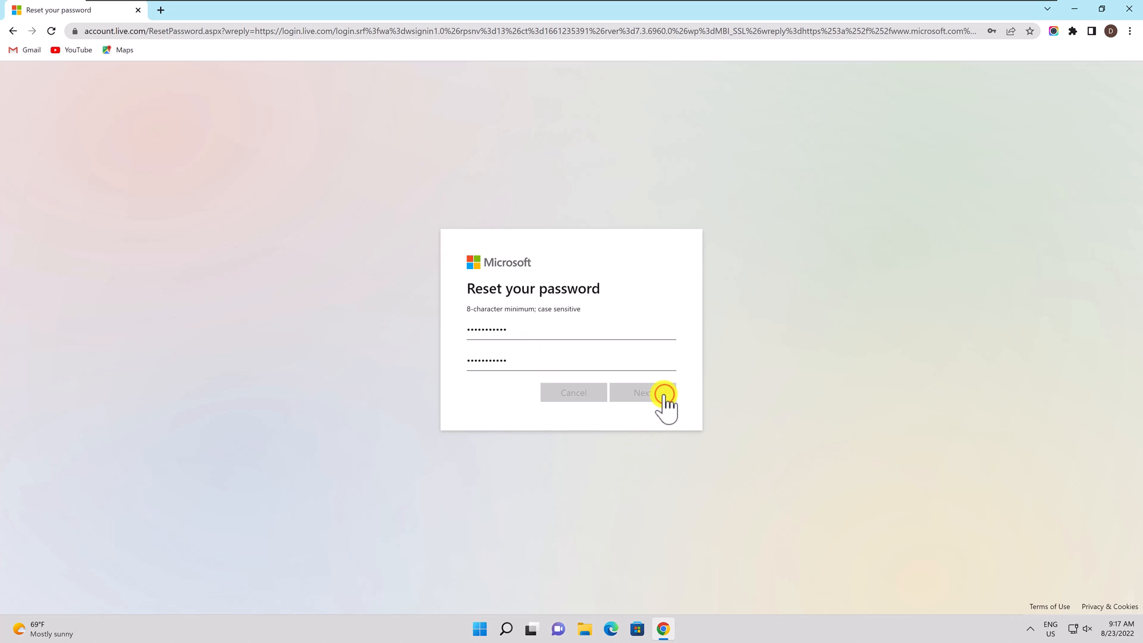
pyautogui.click(641, 392)
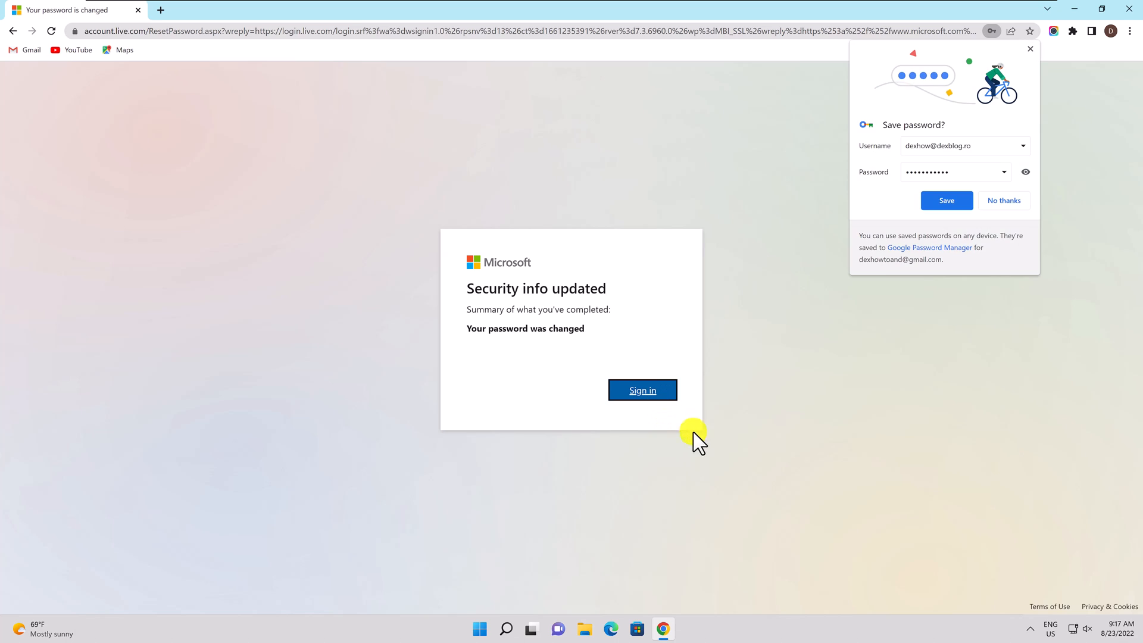